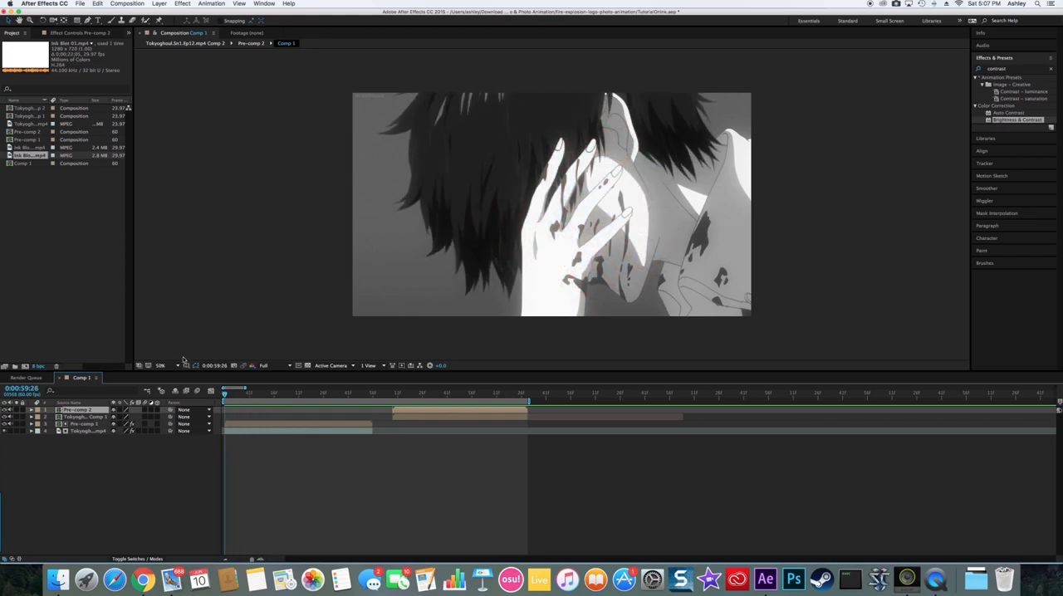
mouse_move(198, 363)
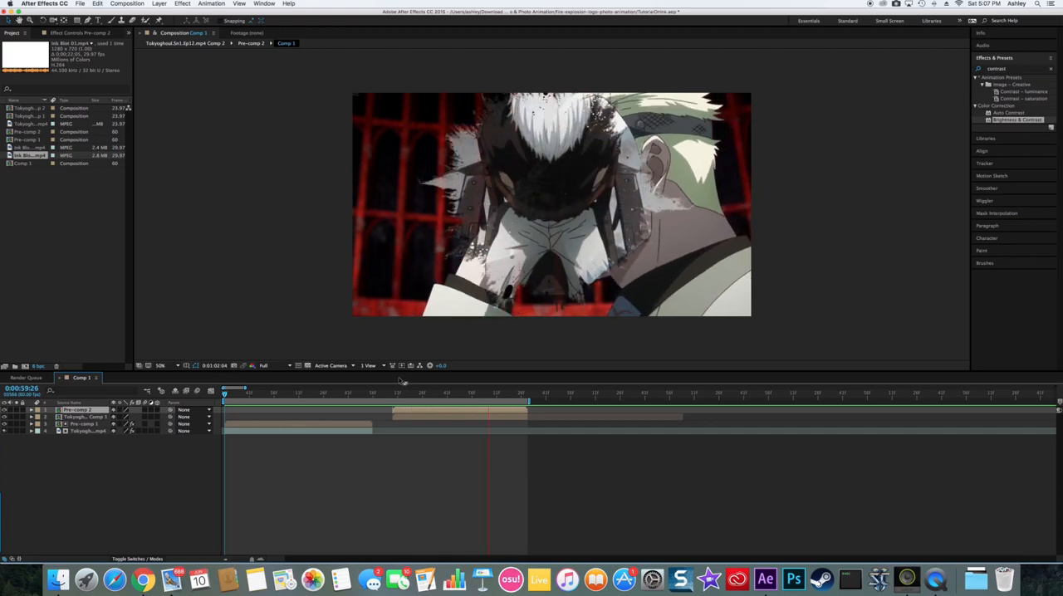
Step: Stop the preview and create Comp 2 at 1916×1076, 60 fps with default settings
left_click(224, 391)
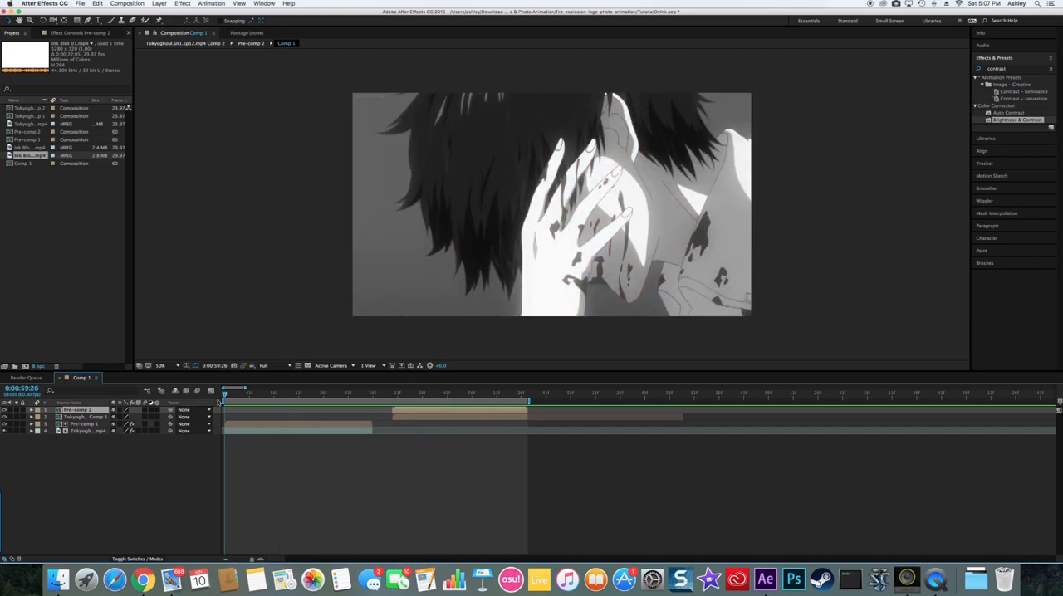
left_click(415, 392)
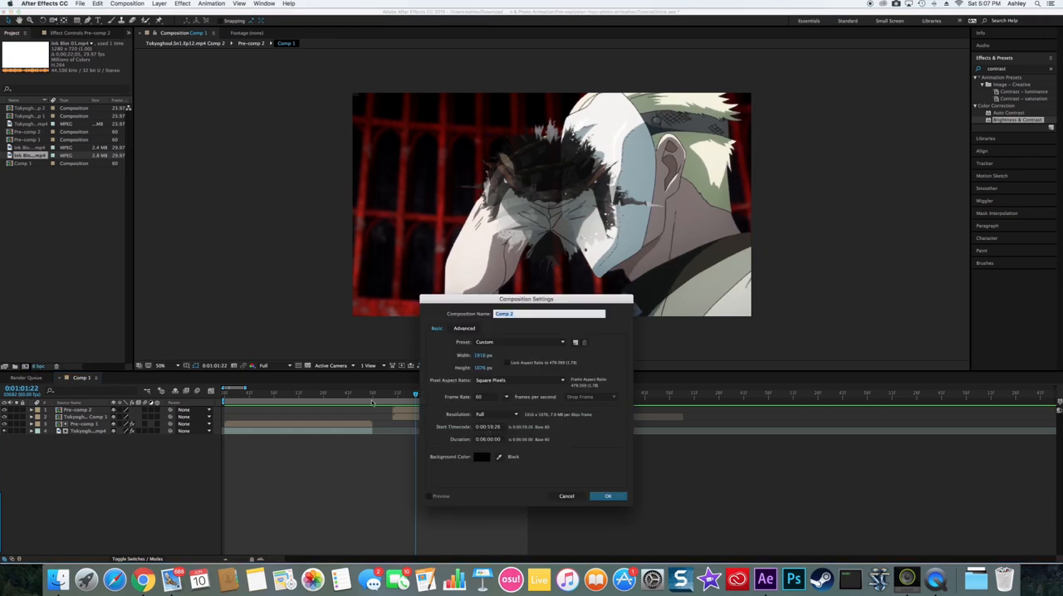
mouse_move(596, 486)
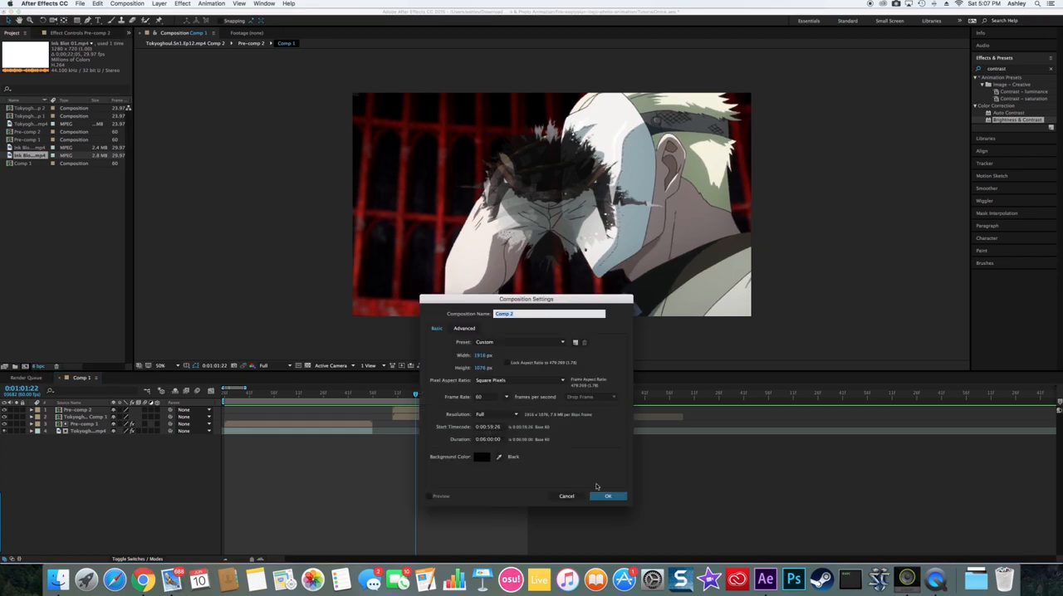
left_click(608, 496)
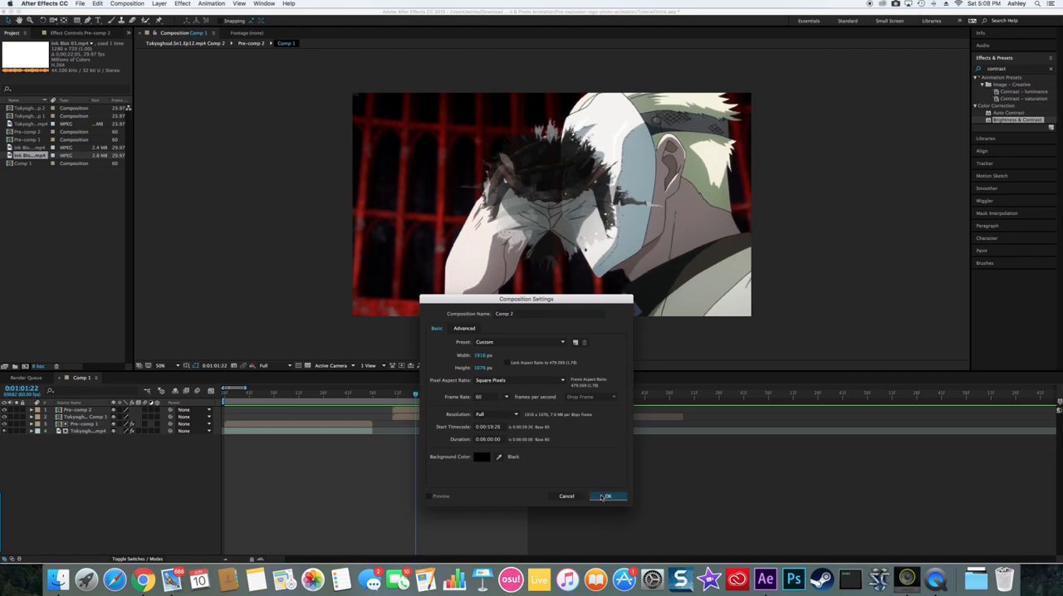
left_click(605, 495)
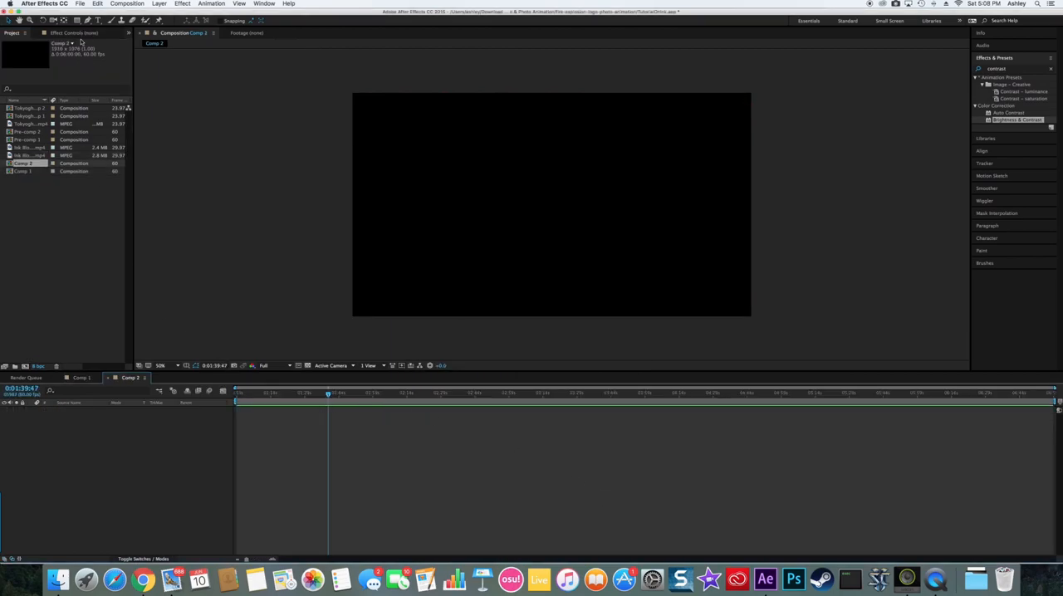
Step: Add the Tokyo Ghoul anime footage to the Comp 2 timeline and trim its out point
left_click(129, 33)
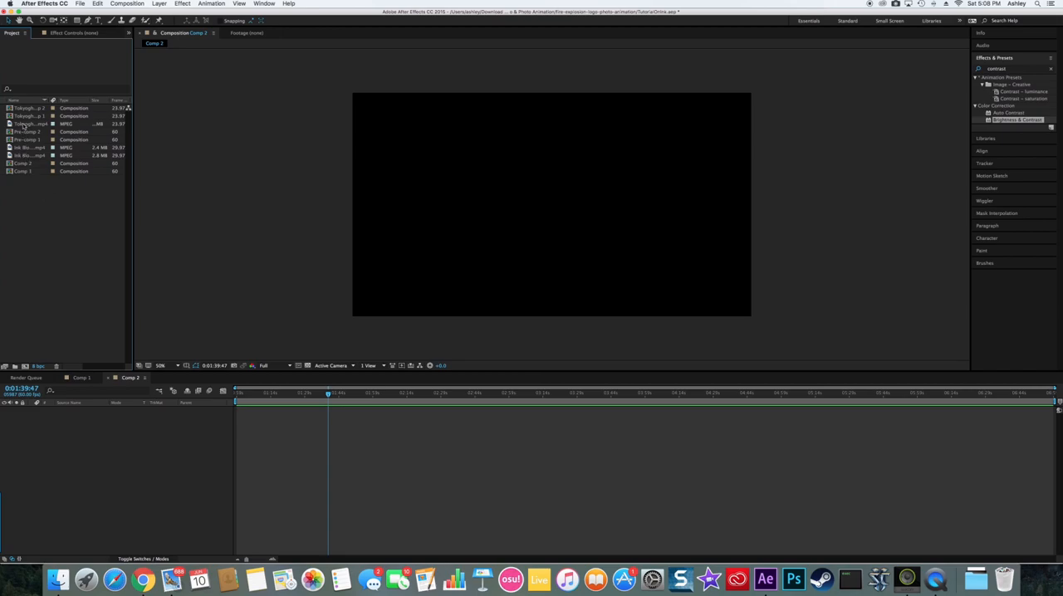
left_click(29, 123)
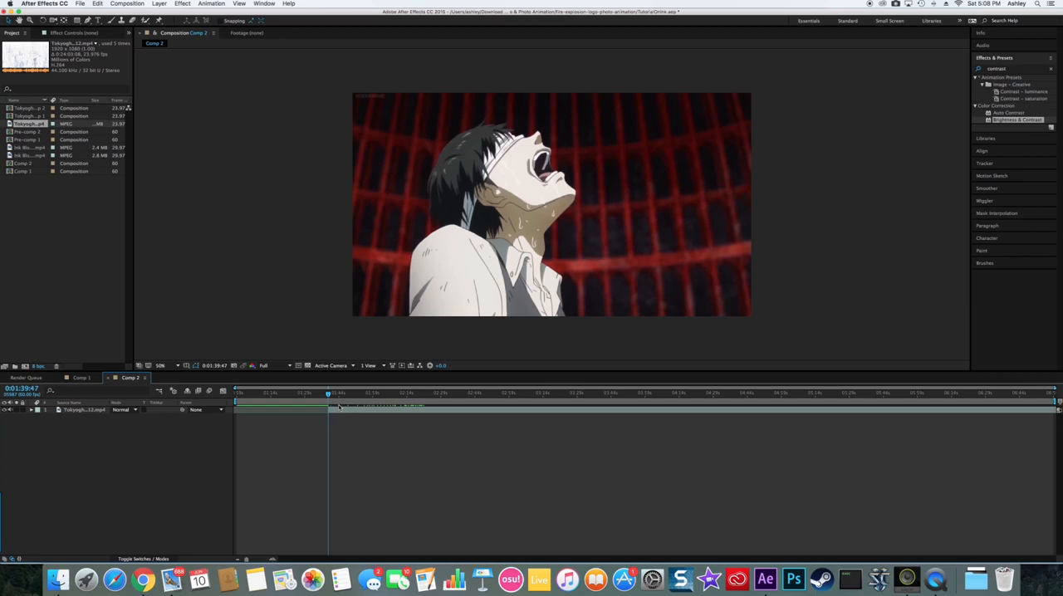
left_click(83, 409)
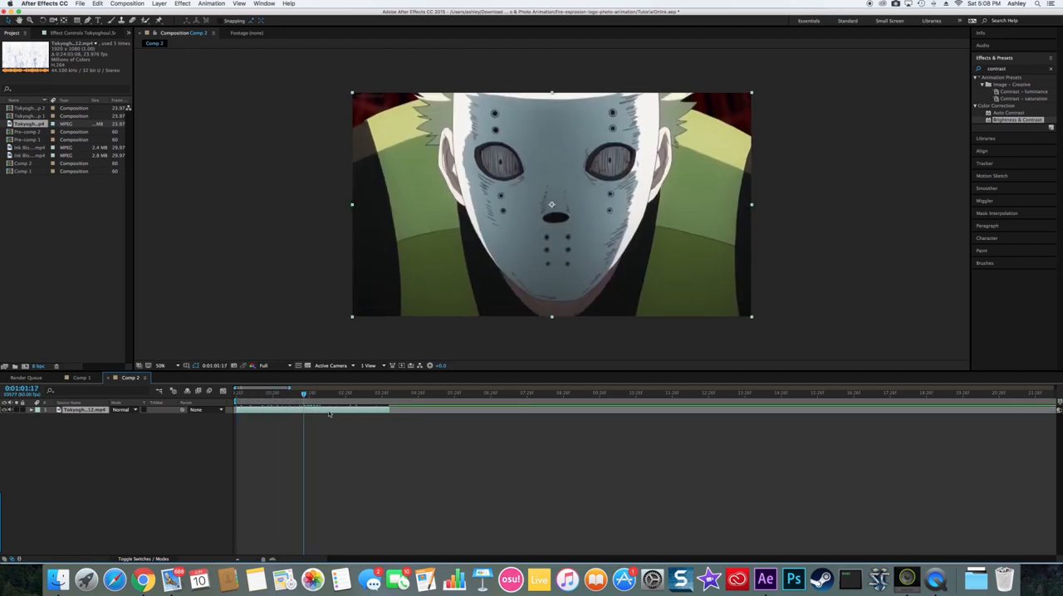
left_click(270, 388)
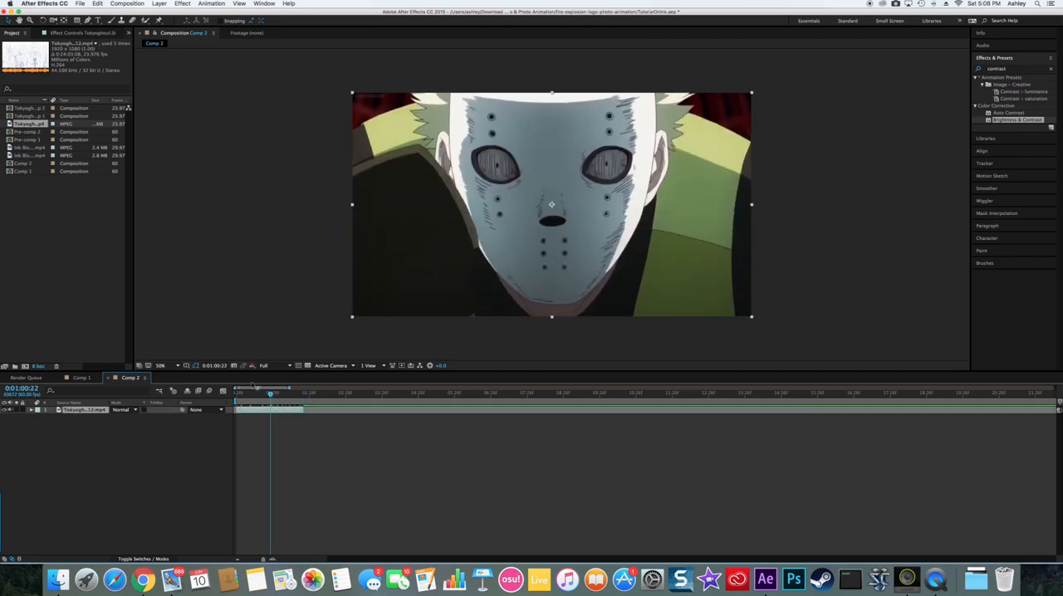
left_click(29, 147)
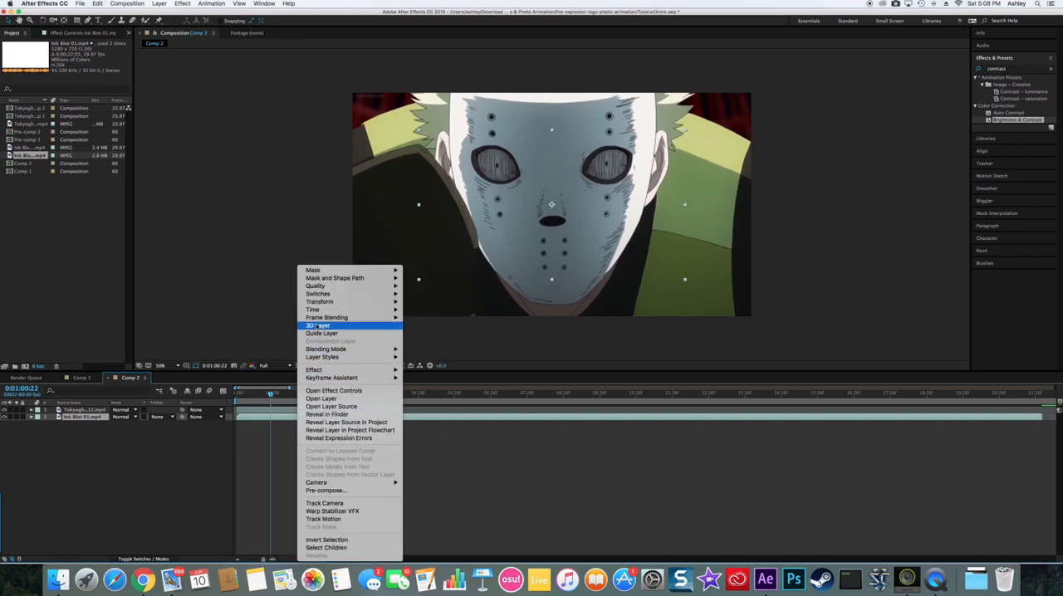
mouse_move(313, 310)
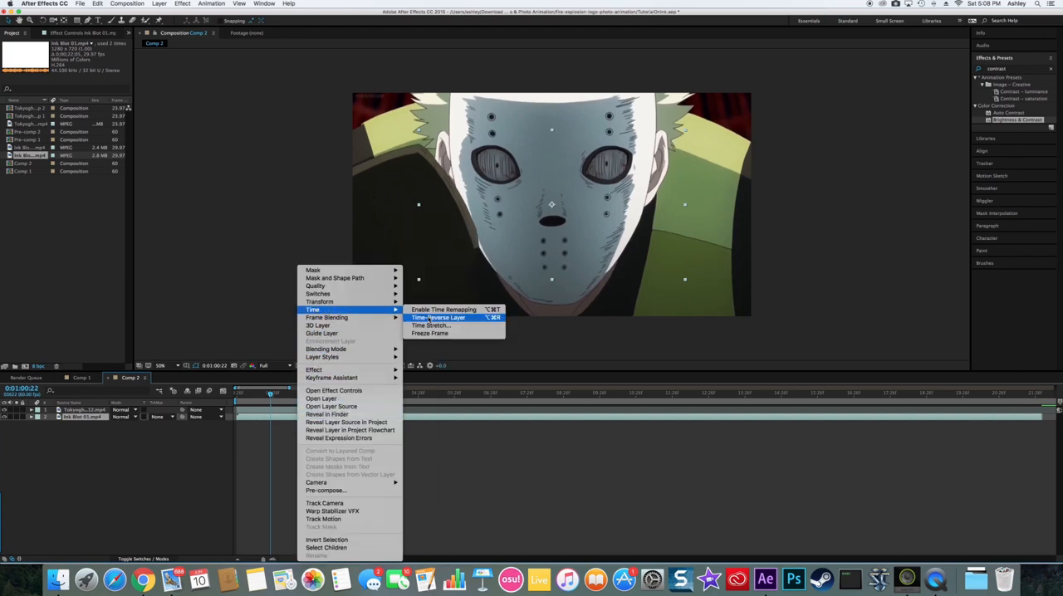
Step: Time-reverse the Ink Blot 01.mp4 layer so the blot plays backwards
left_click(443, 309)
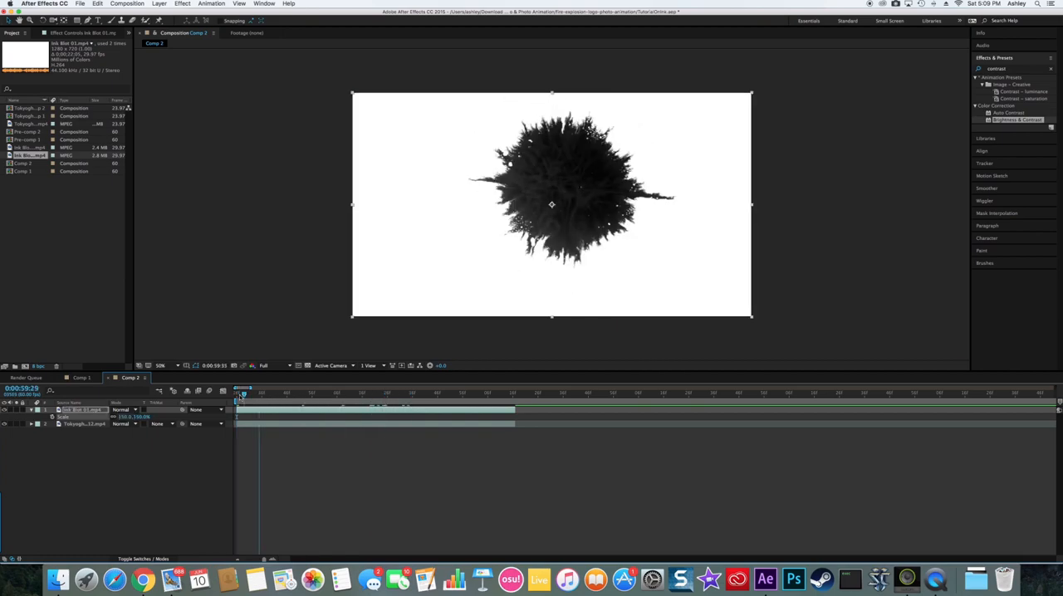
Step: Precompose the ink blot and anime clip layers into an opened composition named InkColor
left_click(394, 391)
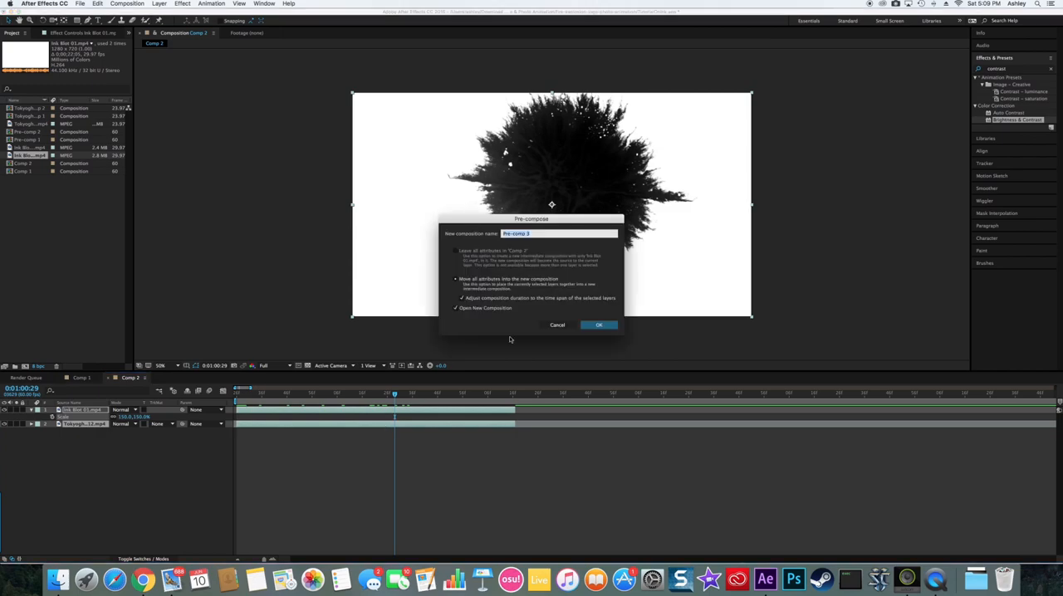
mouse_move(579, 294)
type("Ink")
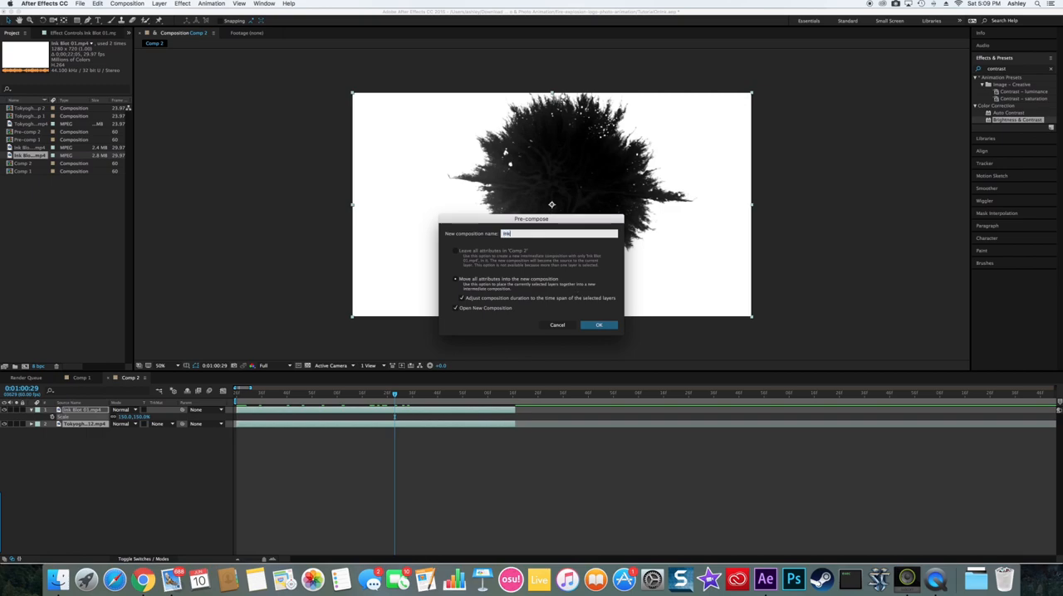
left_click(598, 325)
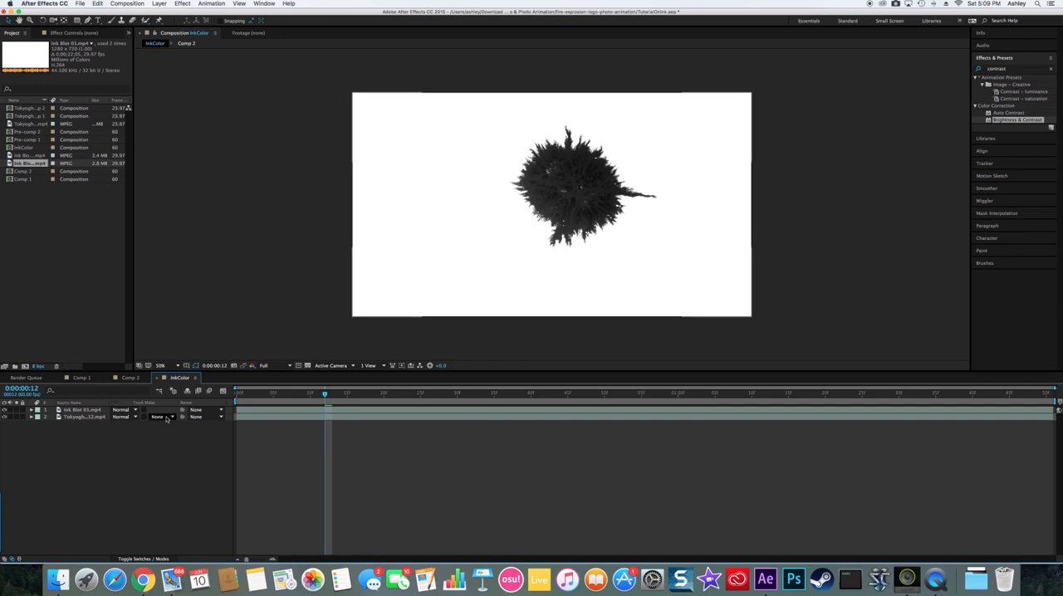
Step: Matte the anime clip with the ink blot's inverted luma, then return to Comp 2
left_click(161, 416)
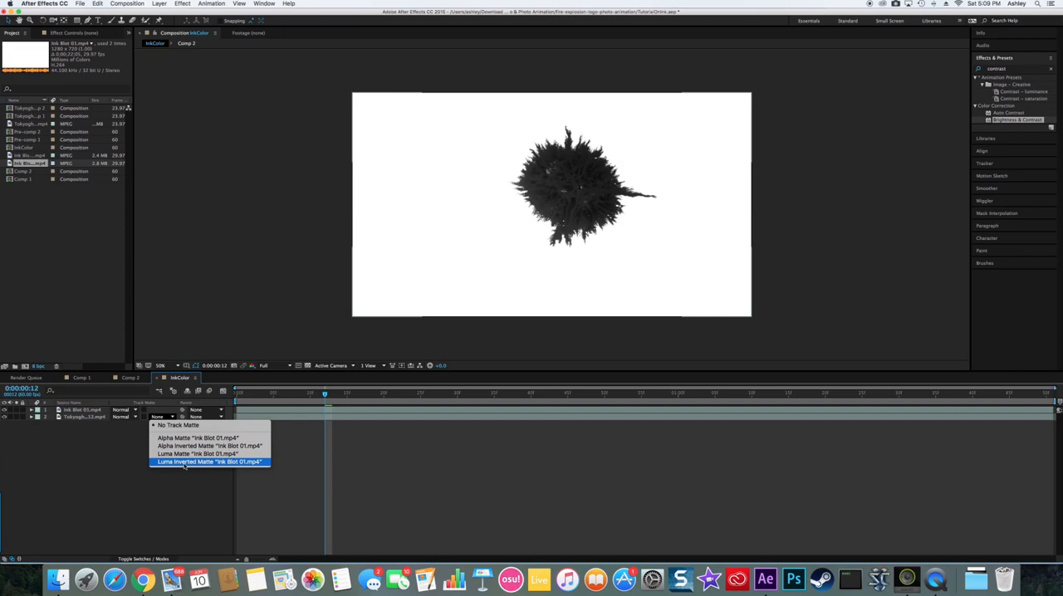
left_click(210, 462)
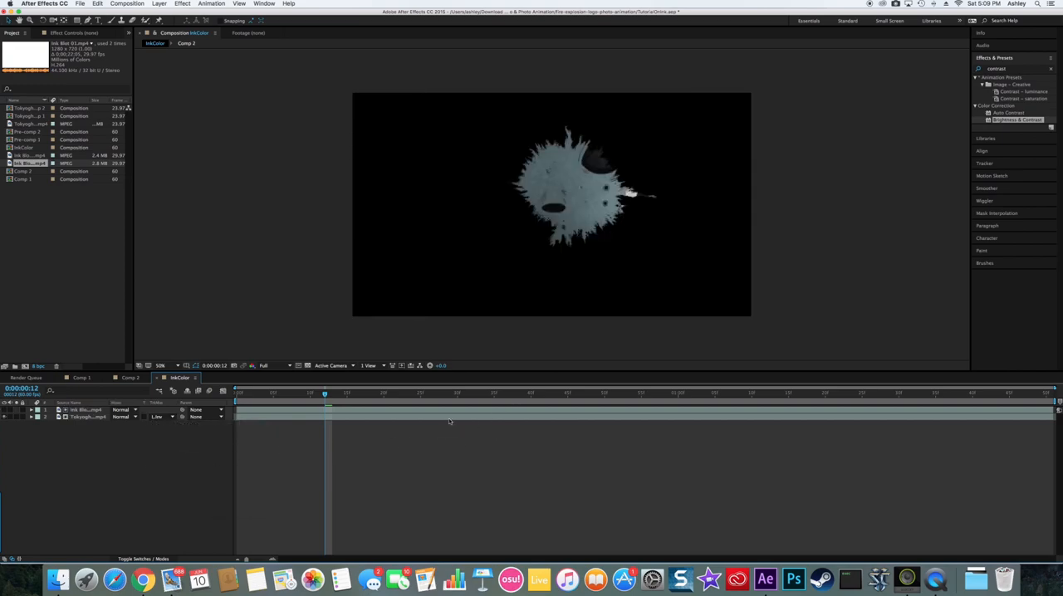
left_click(633, 393)
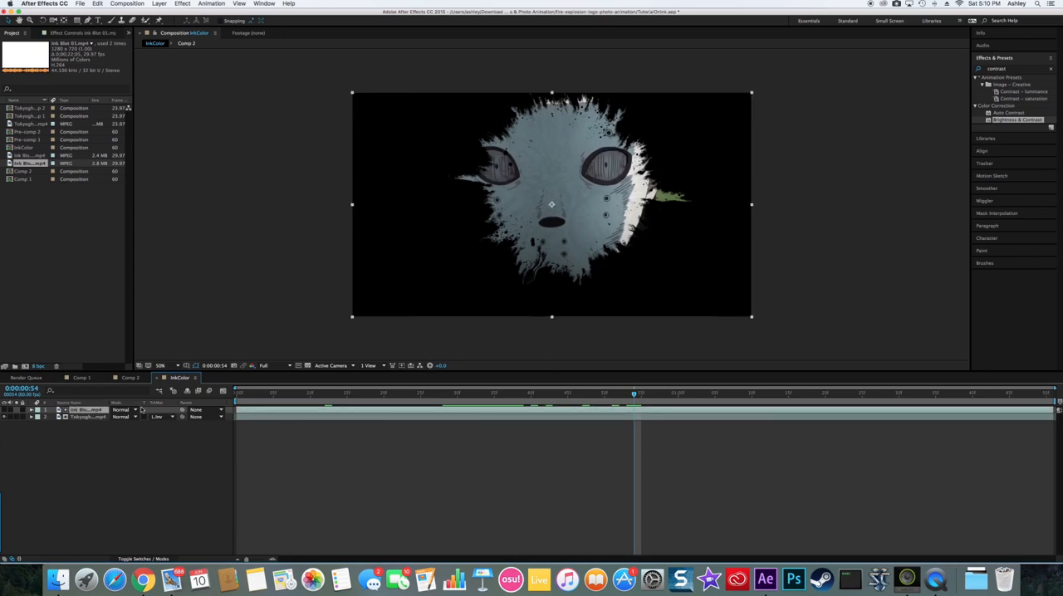
left_click(80, 377)
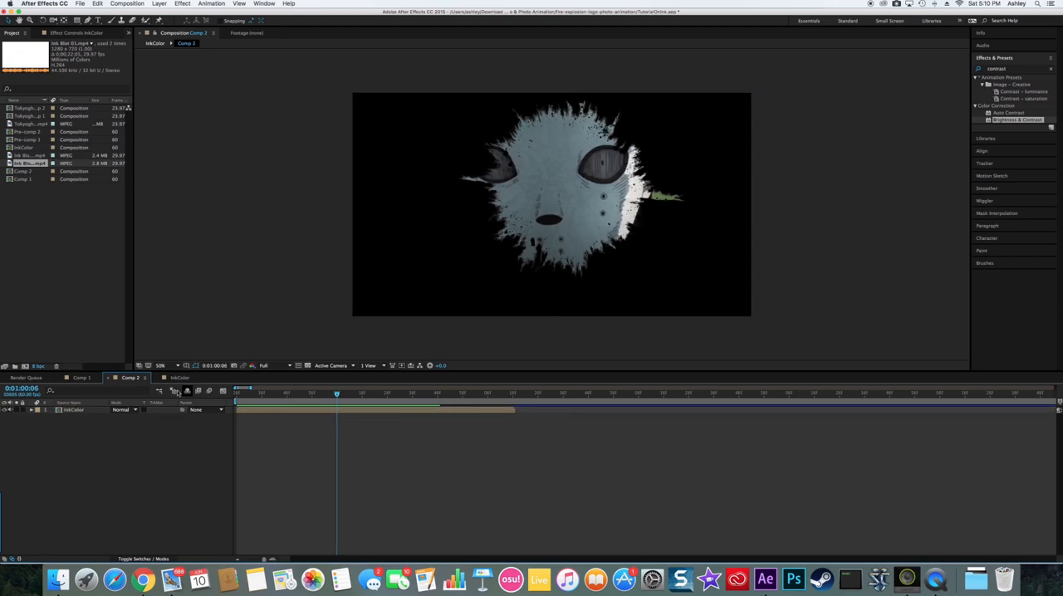
Step: Put a black-and-white clip under InkColor, add Brightness & Contrast, and scale the blot to 180%
left_click(177, 378)
type("black")
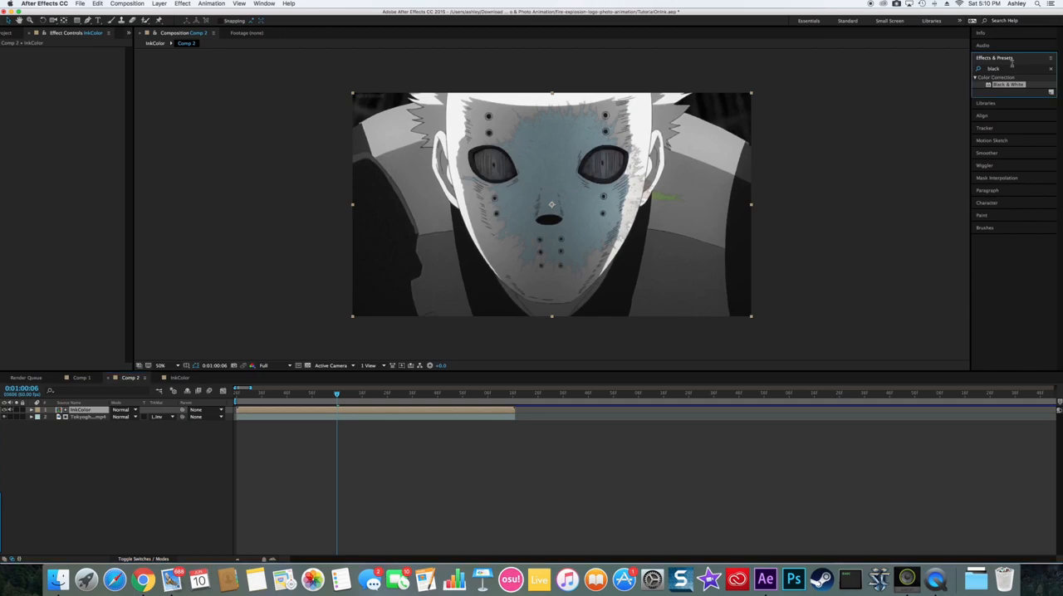
type("contrast")
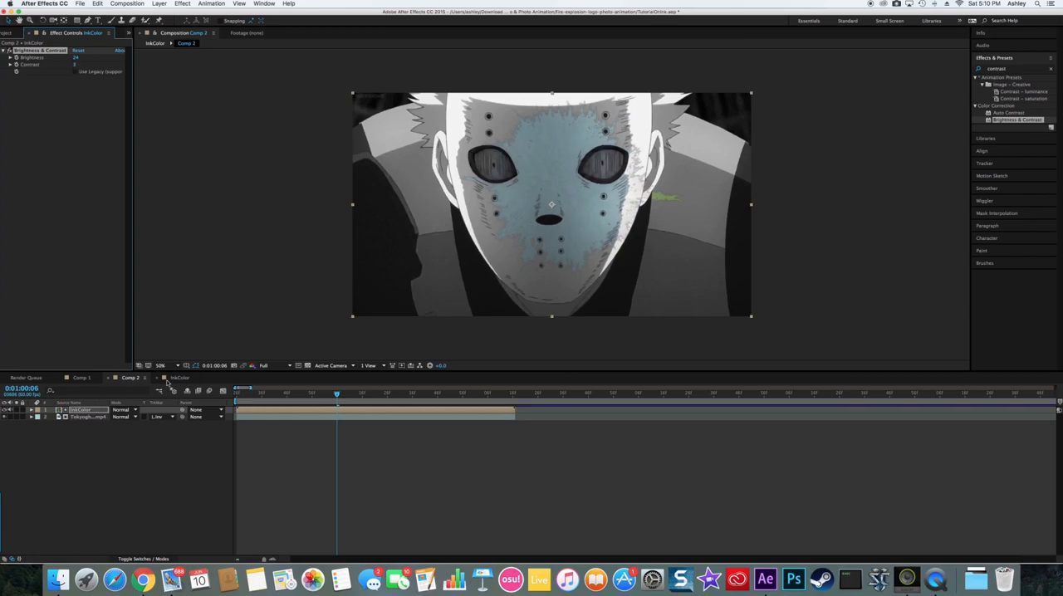
left_click(180, 378)
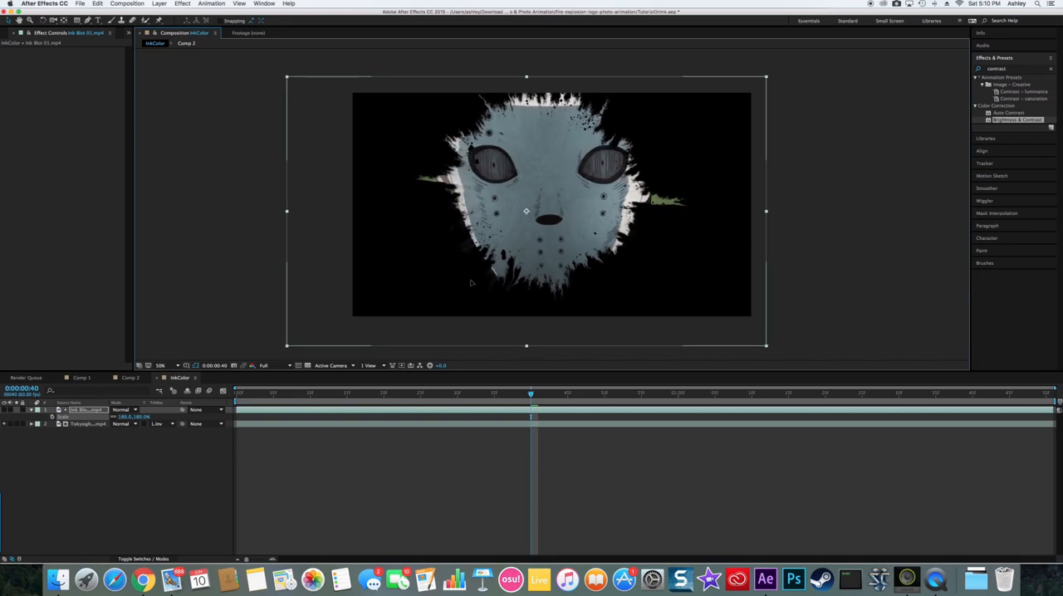
left_click(80, 377)
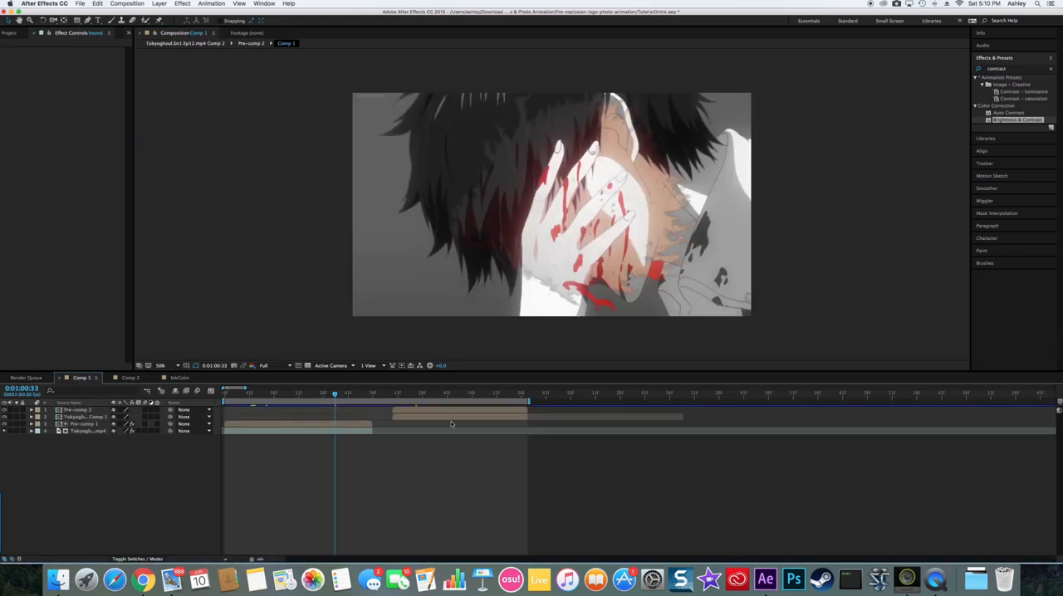
Step: Set preview resolution to Half and enlarge the InkColor ink blot to about 226%
left_click(130, 378)
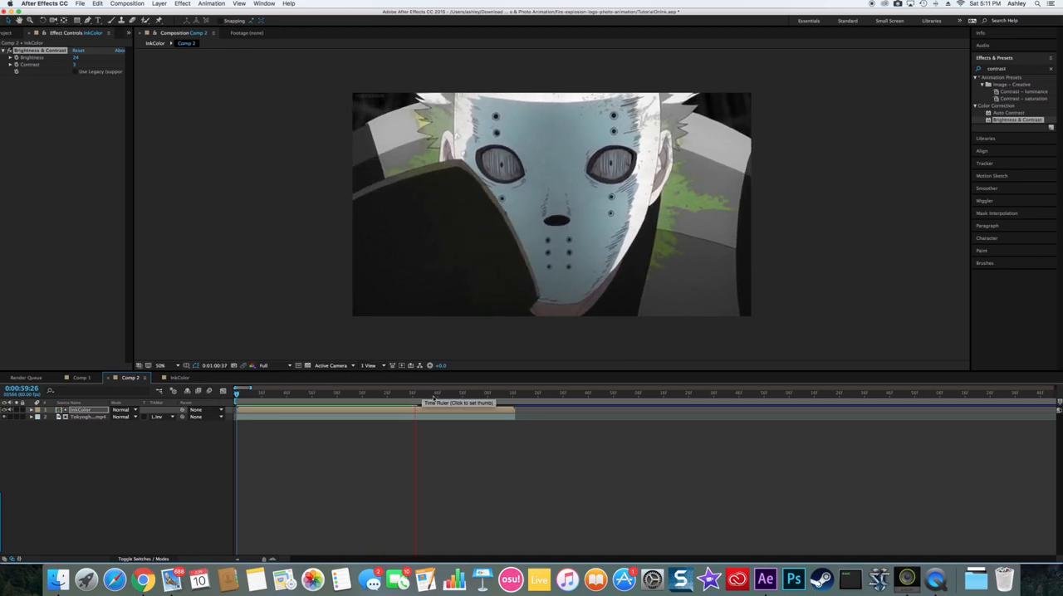
left_click(265, 365)
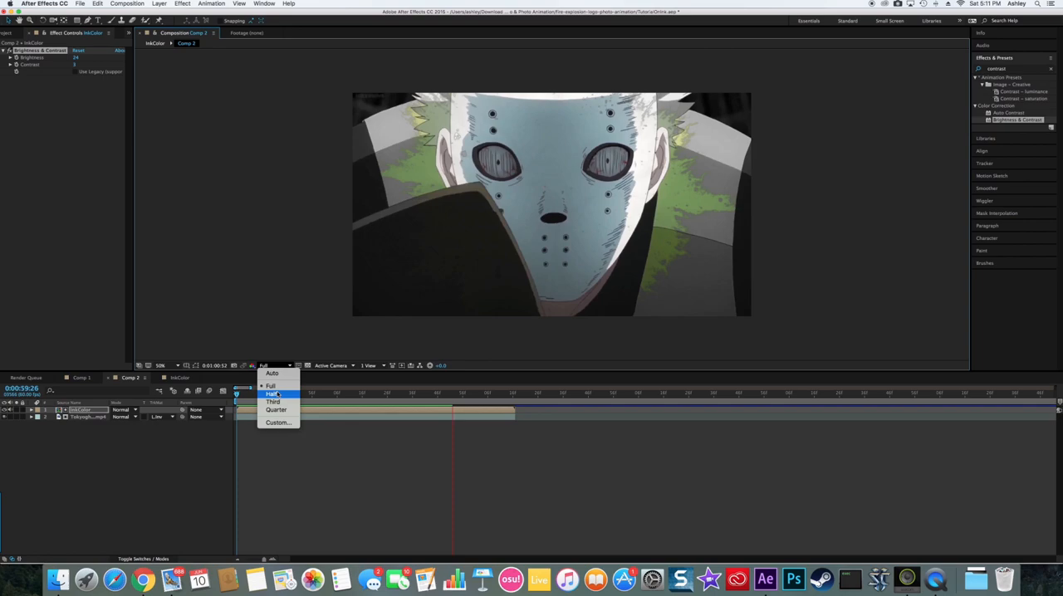
left_click(271, 393)
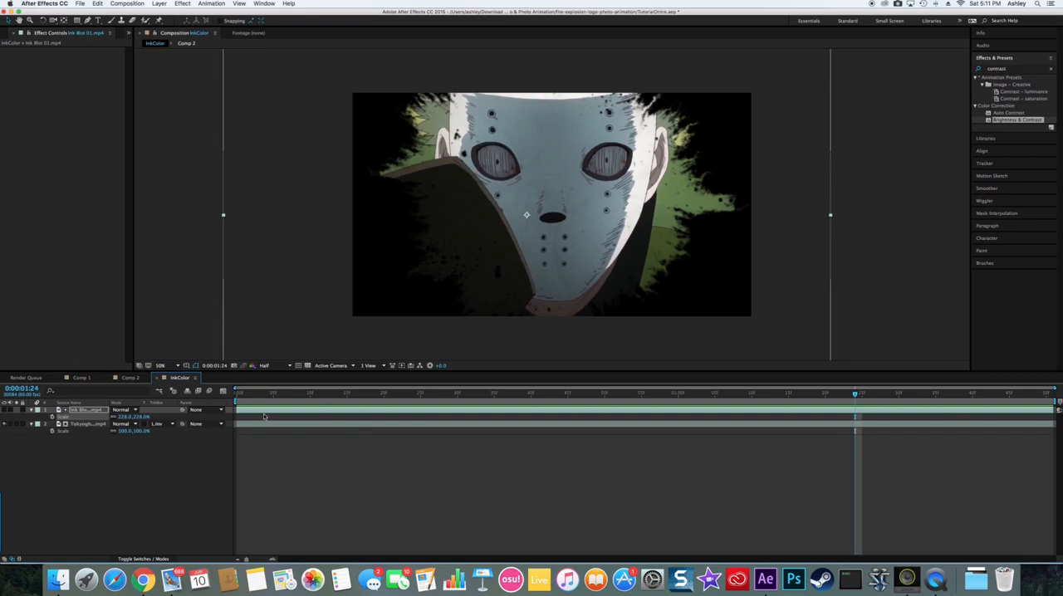
left_click(81, 378)
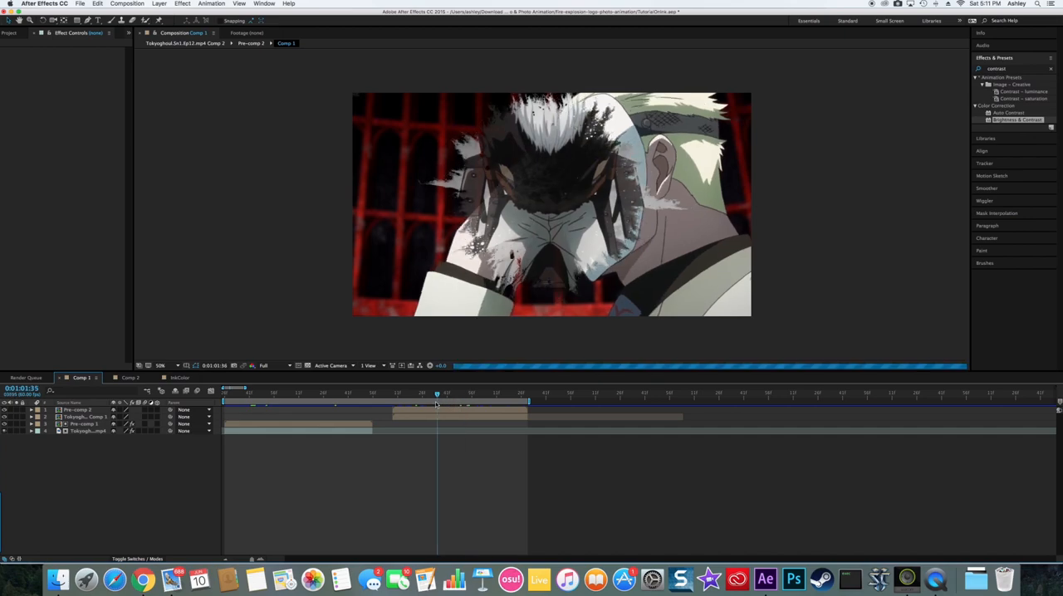
left_click(179, 378)
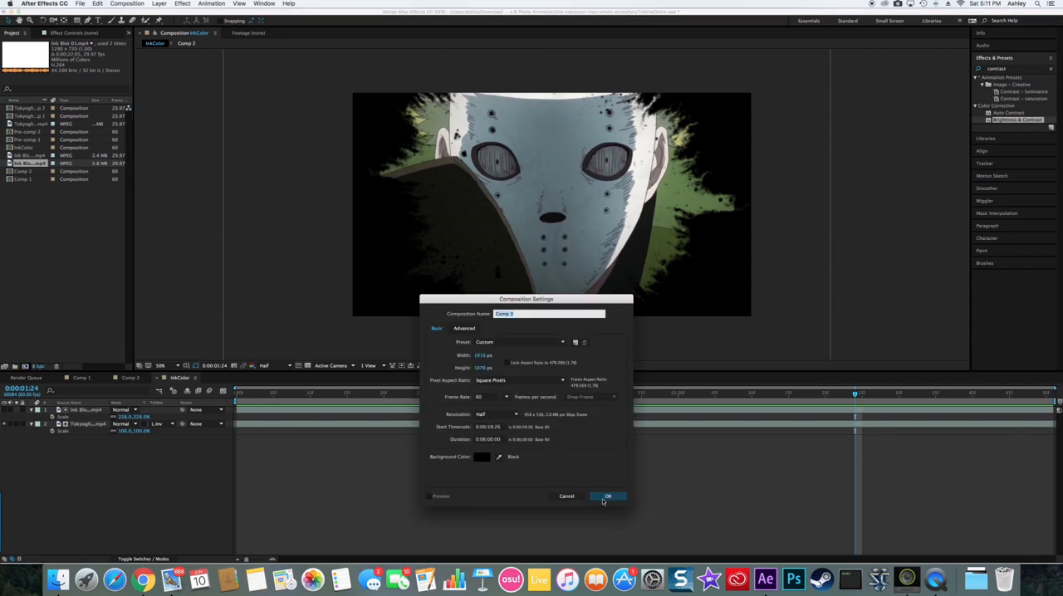
Step: Confirm Comp 3, move to the scene cut, and add the ink blot footage
left_click(607, 496)
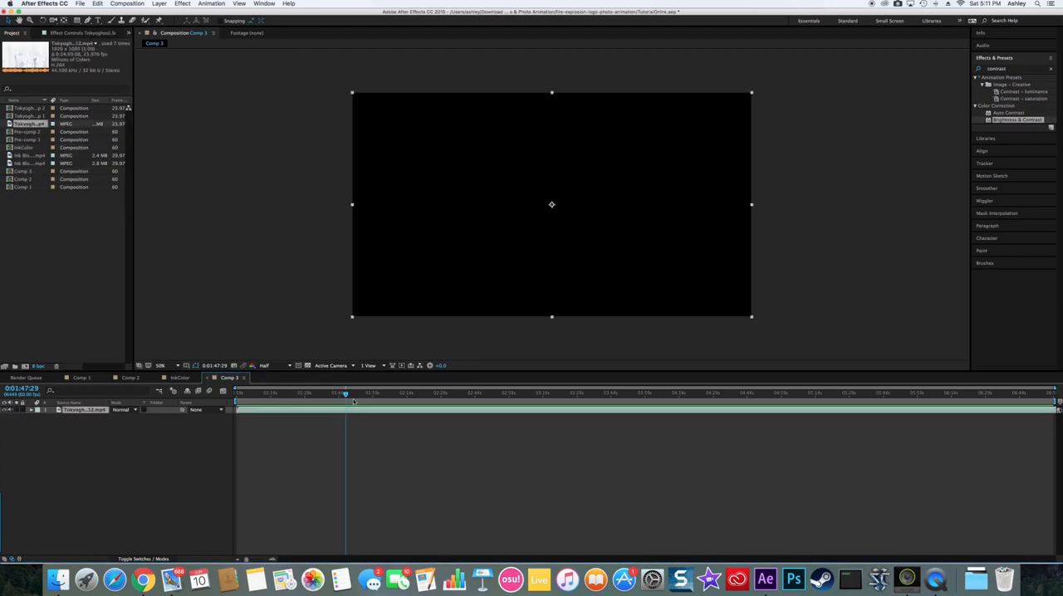
left_click(407, 392)
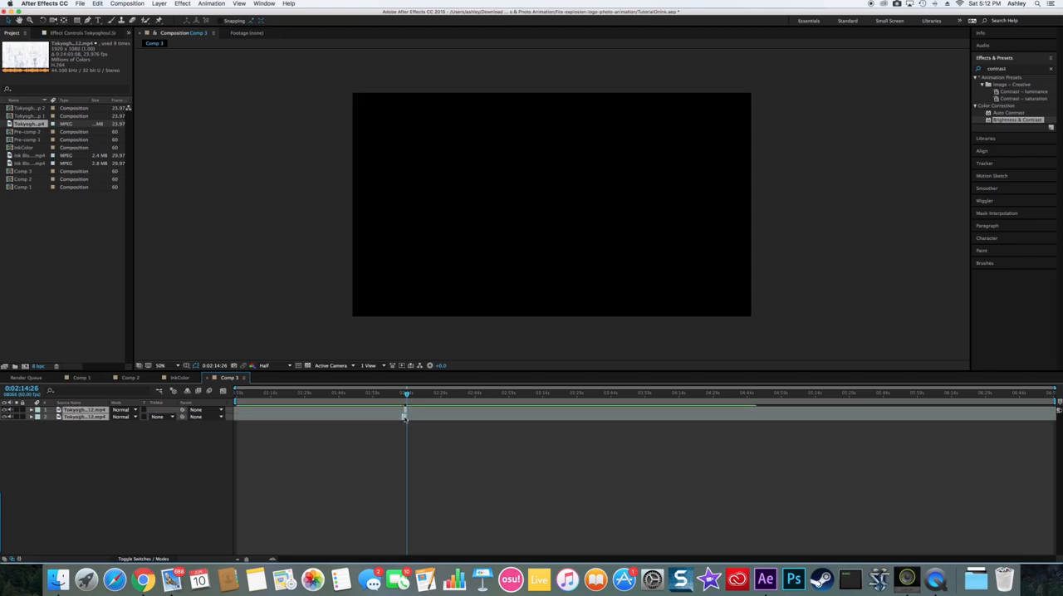
left_click(241, 393)
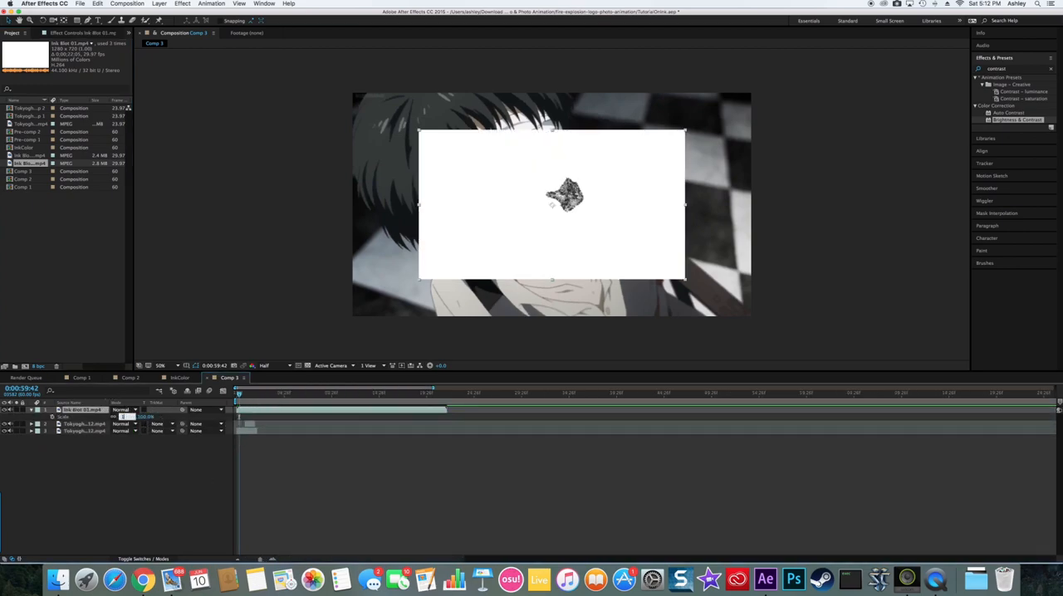
Step: Bring up the layer context menu to pre-compose Comp 3's layers as InkTransition
right_click(249, 415)
type("InkTransition")
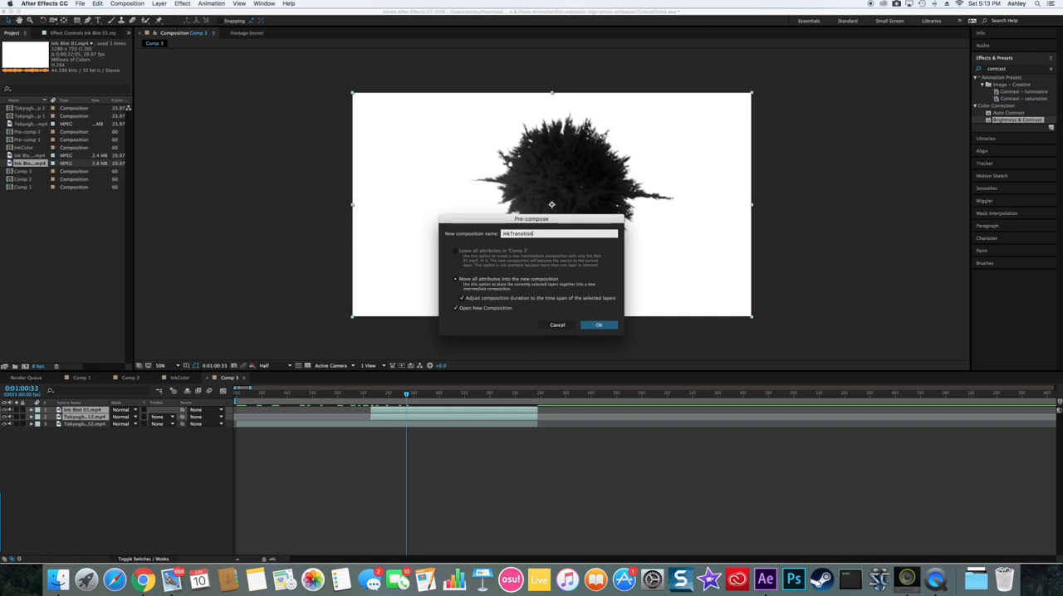
Step: Create the InkTransition precomp and set the clip's track matte to Luma Matte 'Ink Blot 01.mp4'
left_click(599, 324)
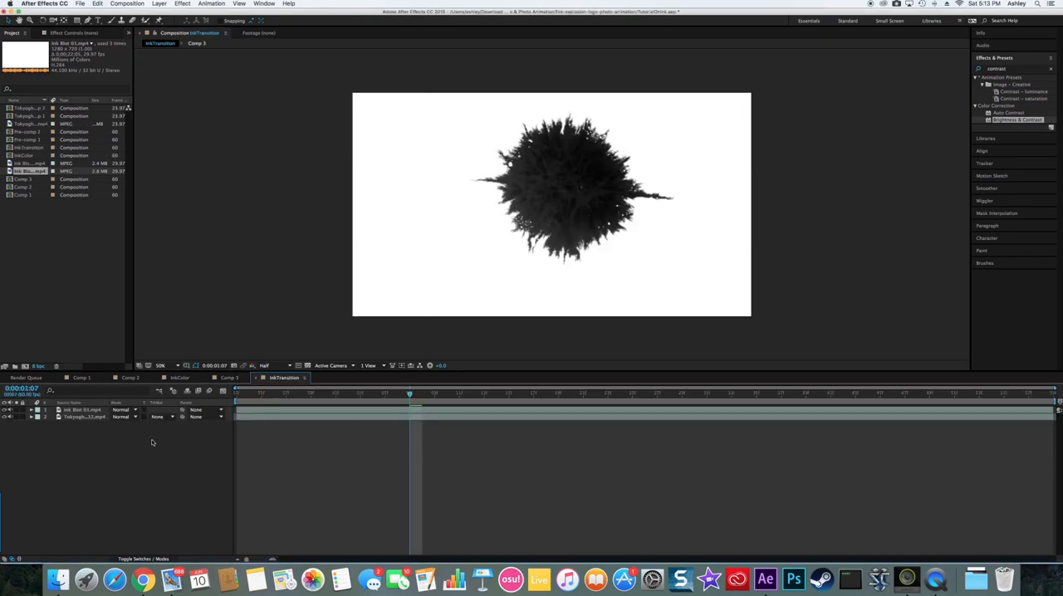
left_click(162, 416)
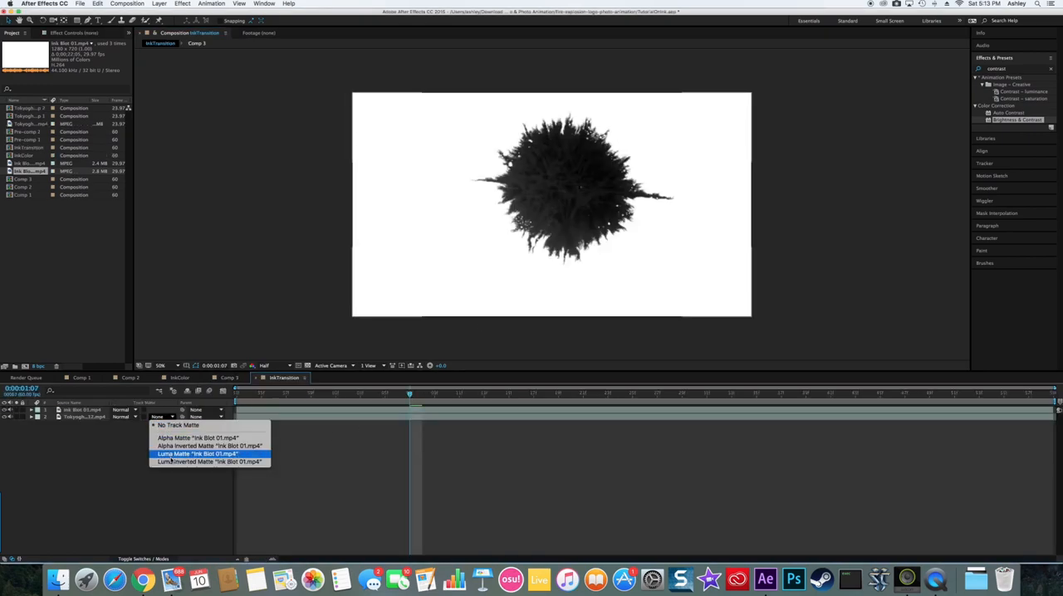
left_click(196, 454)
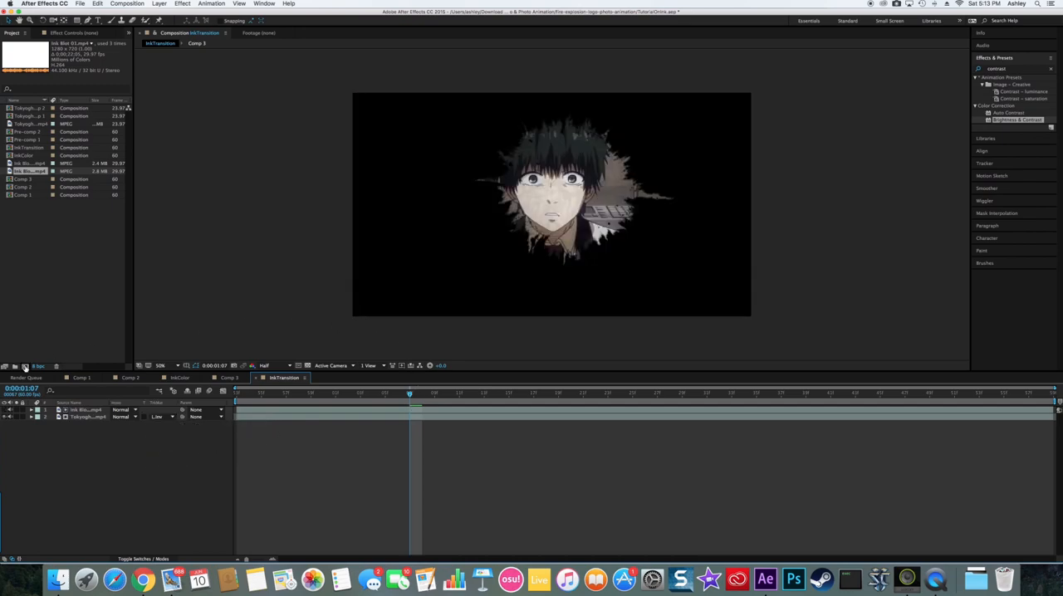